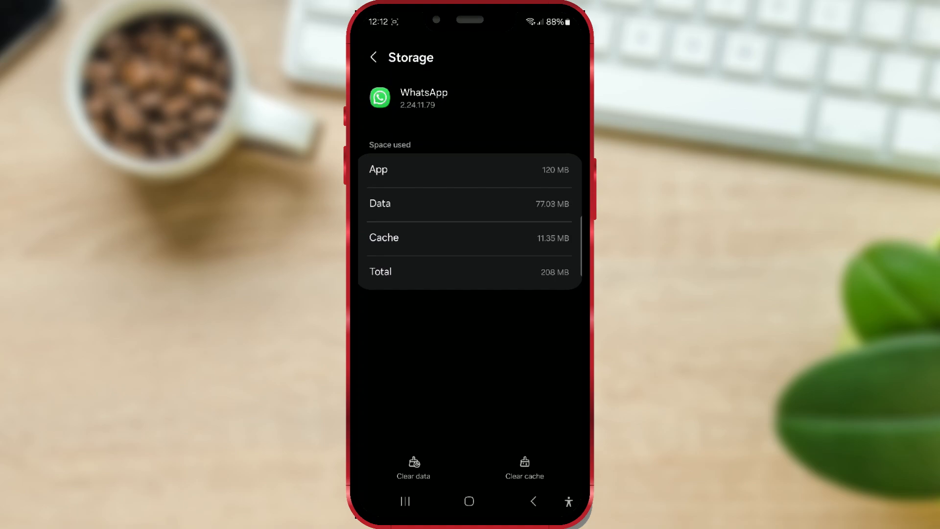
Step: Leave WhatsApp's Storage page showing 11.35 MB cache and go to the app drawer
left_click(469, 237)
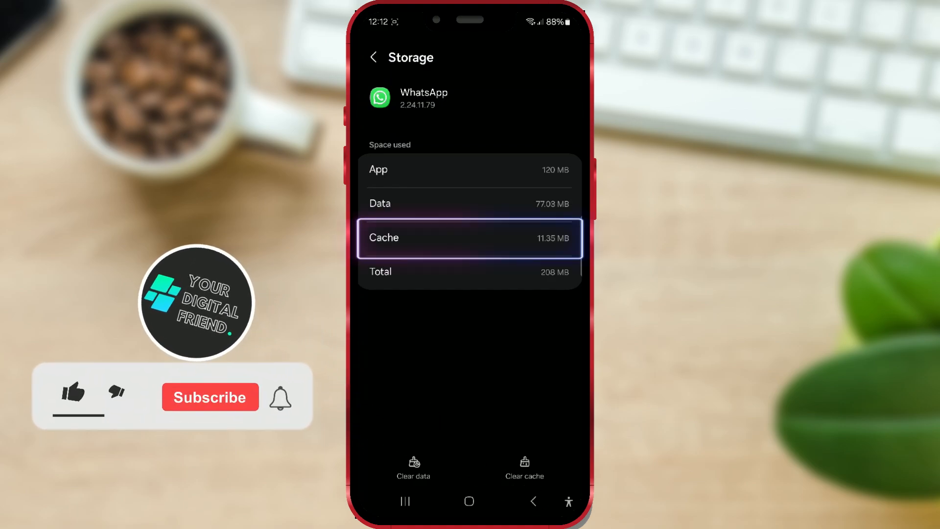
left_click(73, 397)
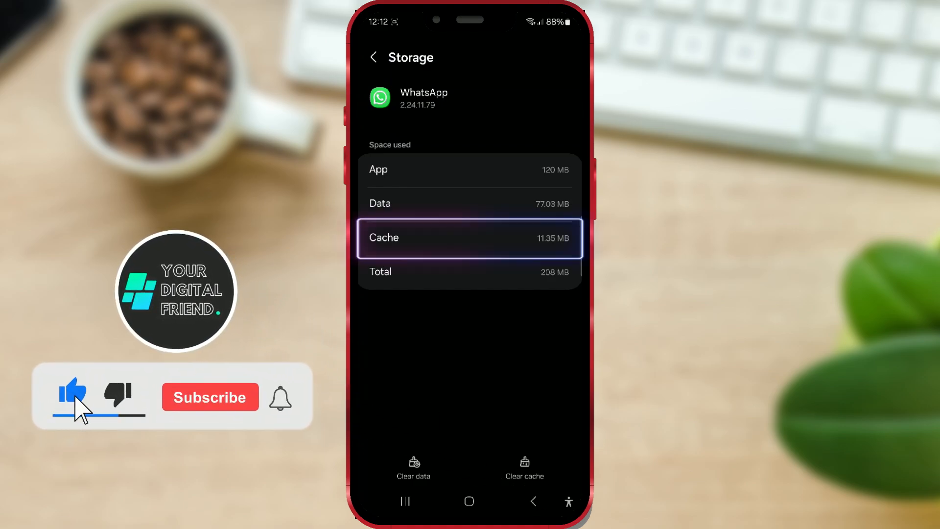
left_click(209, 397)
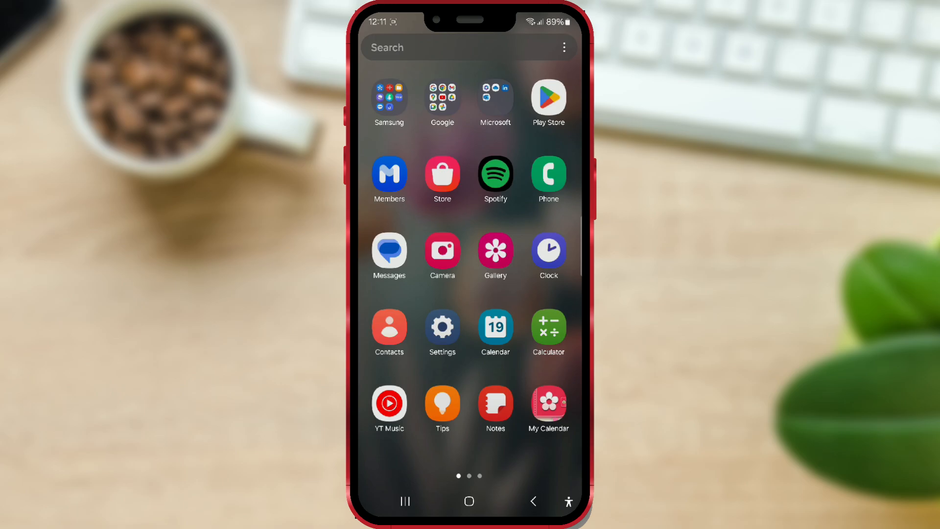
Step: Go from the Settings app to the Apps list of 155 installed apps
left_click(442, 327)
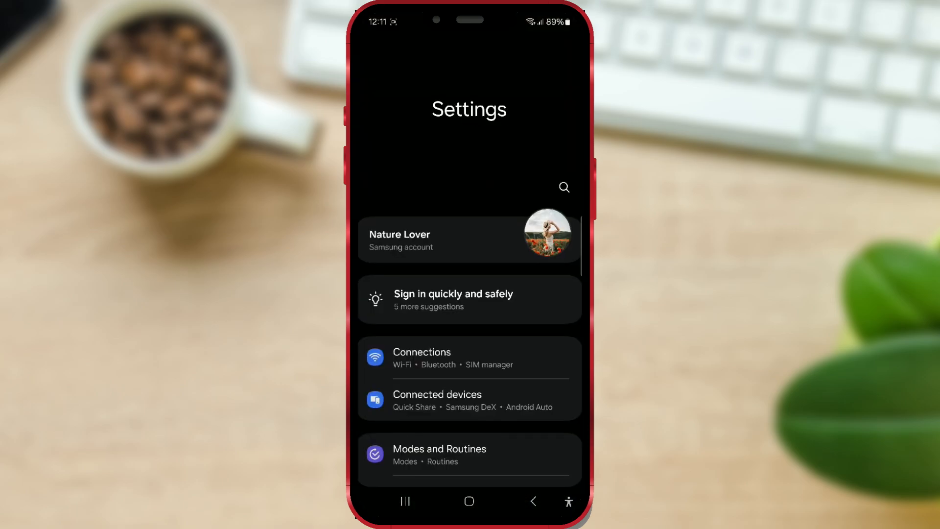
scroll("down", 3)
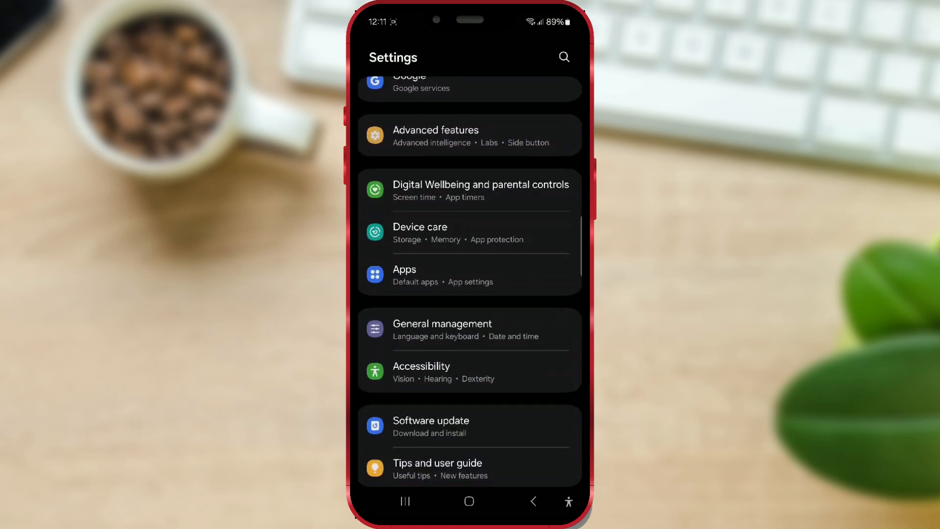
left_click(469, 274)
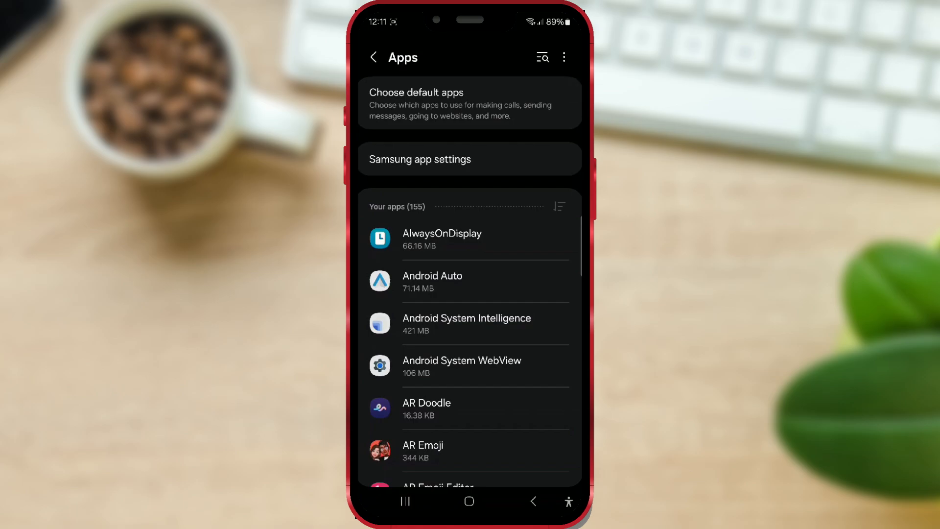
Step: Search the Apps list for "wh" to reach WhatsApp's App info page
left_click(540, 57)
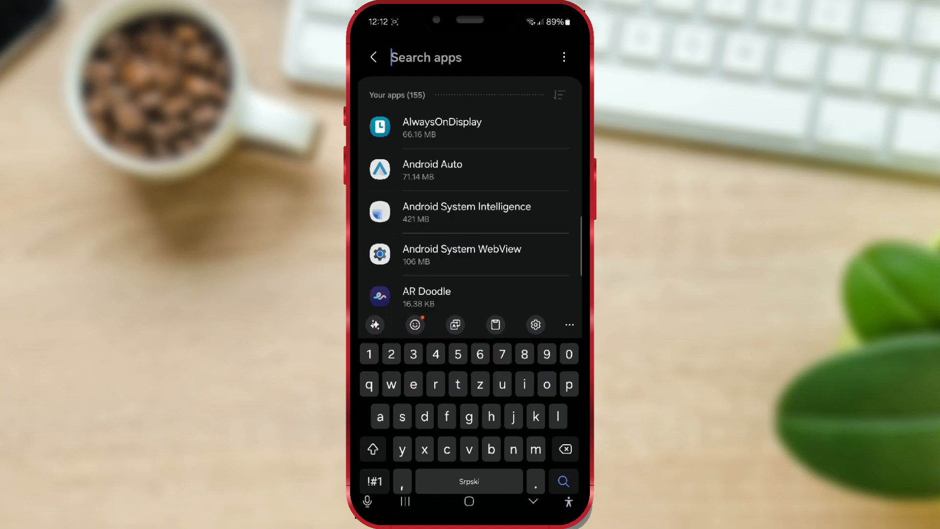
type("wh")
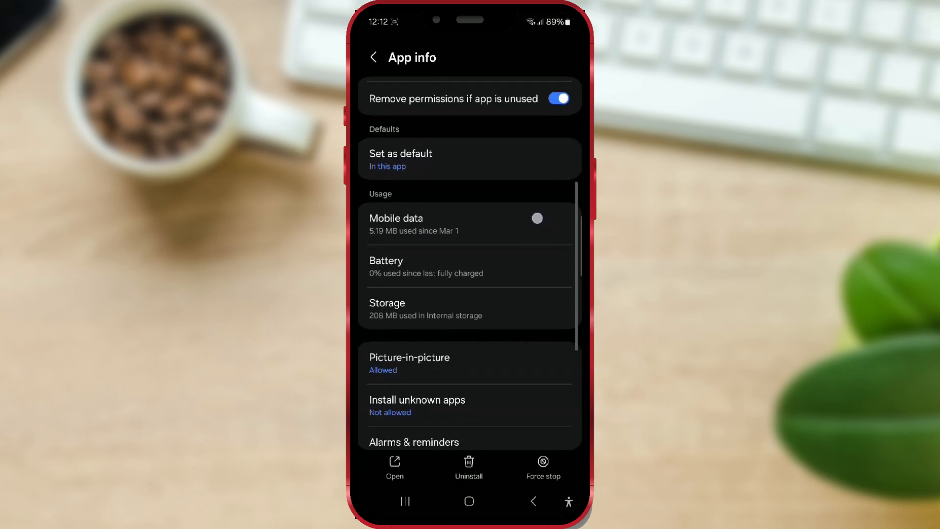
Step: Reach WhatsApp's Storage breakdown: 120 MB app, 77.03 MB data, 11.35 MB cache
scroll("up", 3)
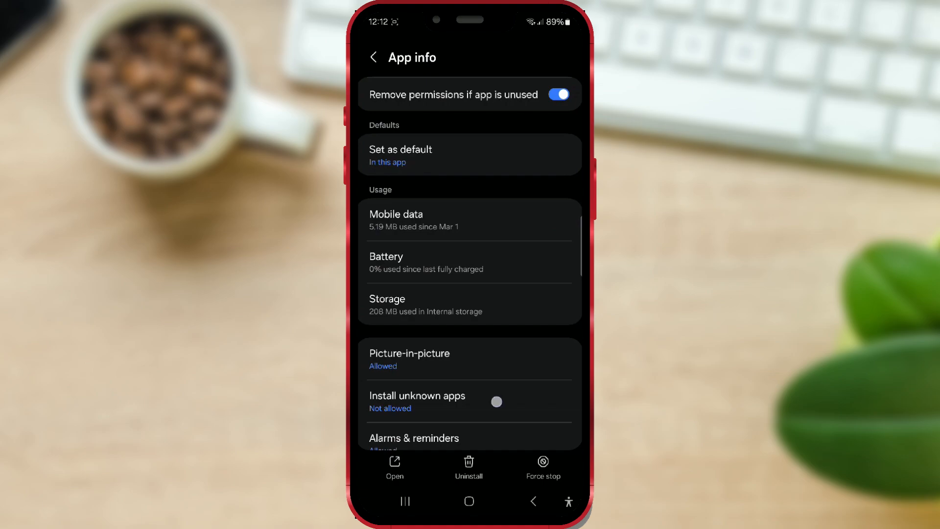
scroll("down", 3)
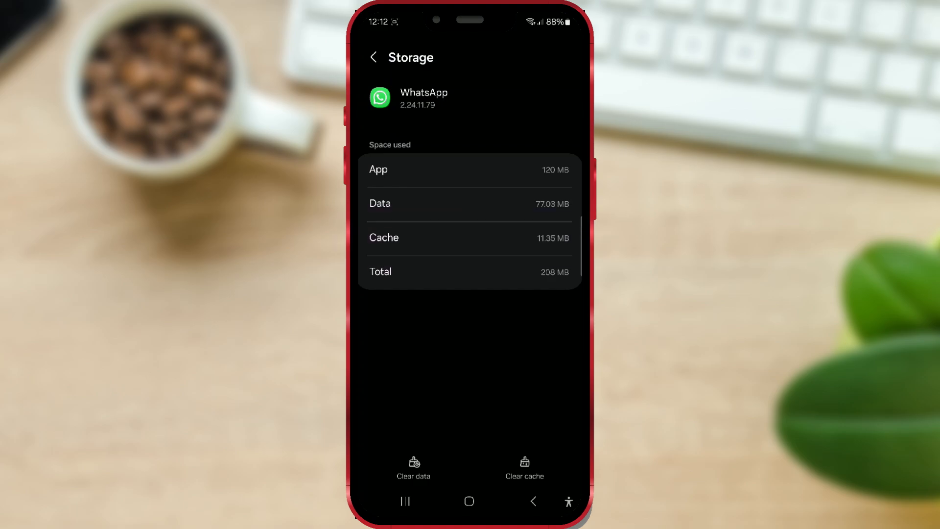
Step: Clear WhatsApp's cache so it reads 0 B and the total drops to 197 MB
left_click(523, 468)
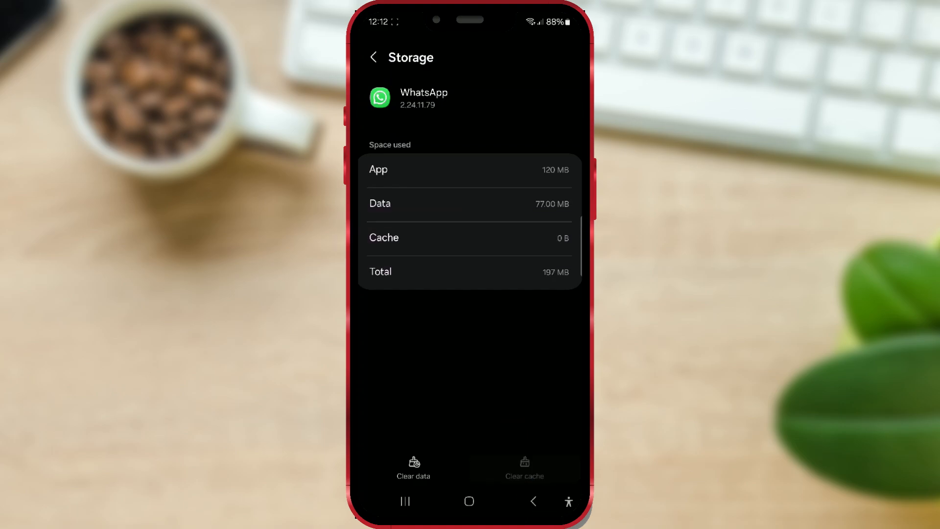
left_click(469, 237)
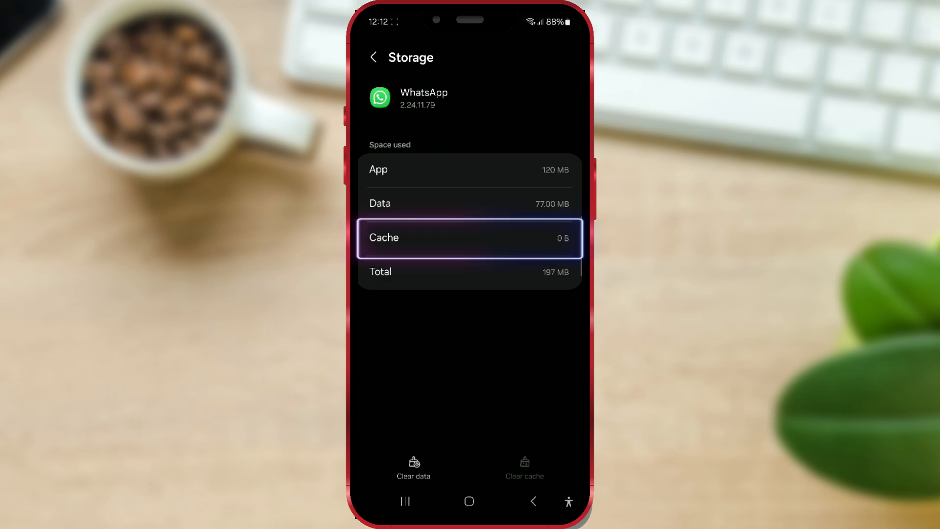